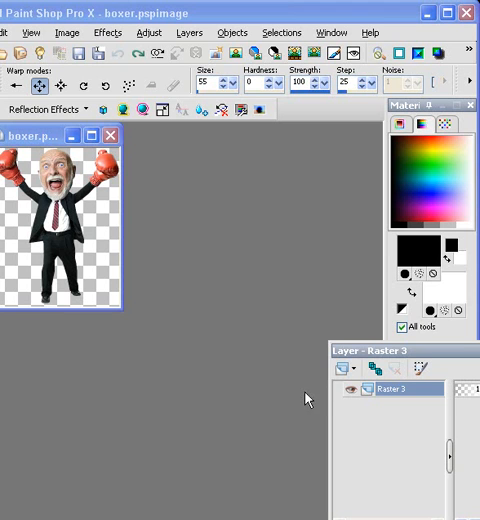
pyautogui.moveTo(201, 397)
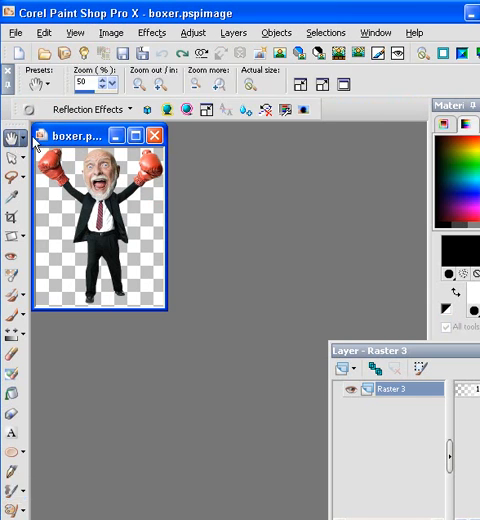
pyautogui.moveTo(188, 402)
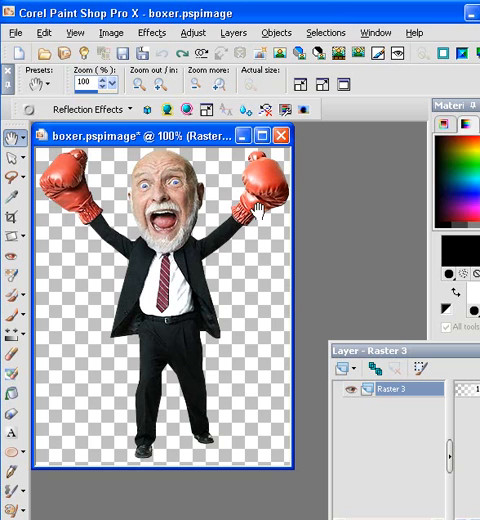
pyautogui.moveTo(311, 223)
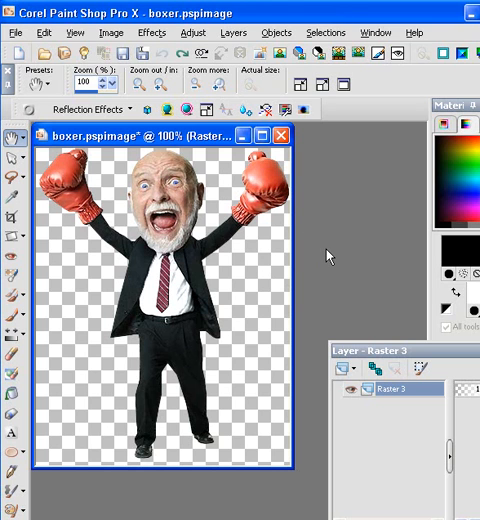
pyautogui.moveTo(178, 165)
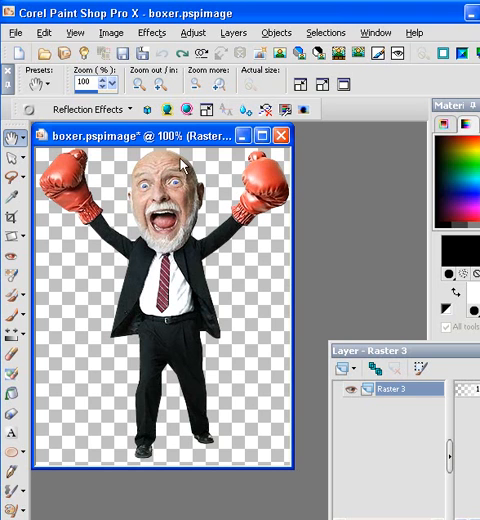
pyautogui.moveTo(180, 165)
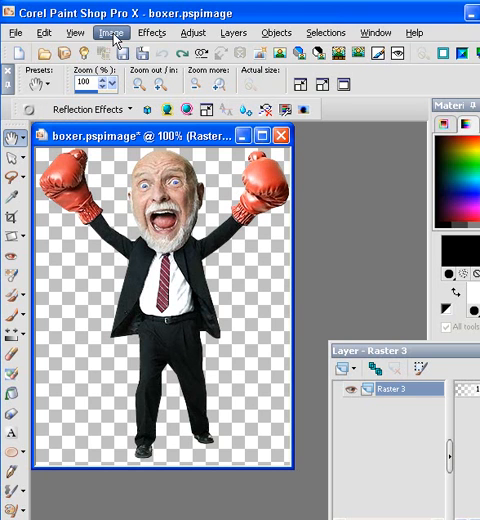
# Step: Enlarge the canvas to 411 × 408 px, adding 20 px at top and 50 px each side
pyautogui.click(110, 33)
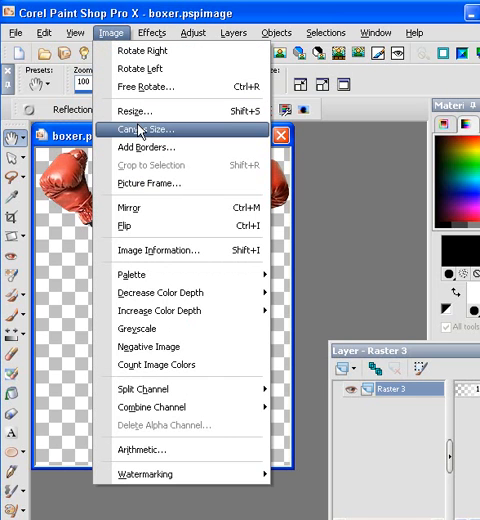
pyautogui.click(140, 130)
pyautogui.write('20')
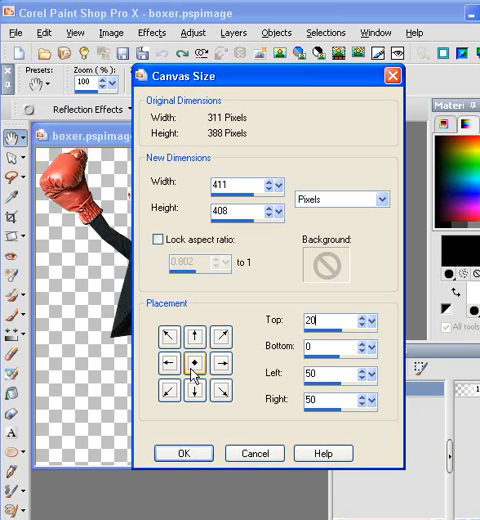
pyautogui.click(184, 453)
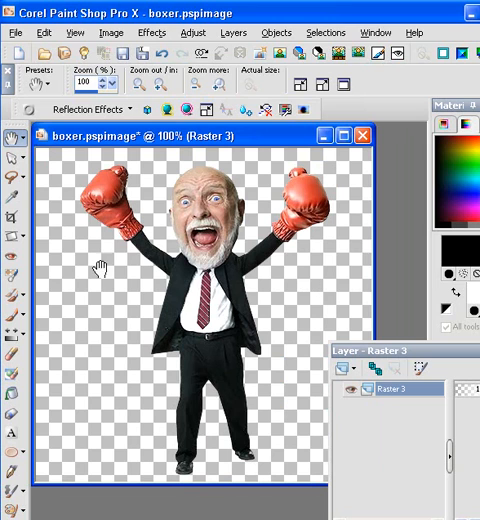
pyautogui.moveTo(210, 180)
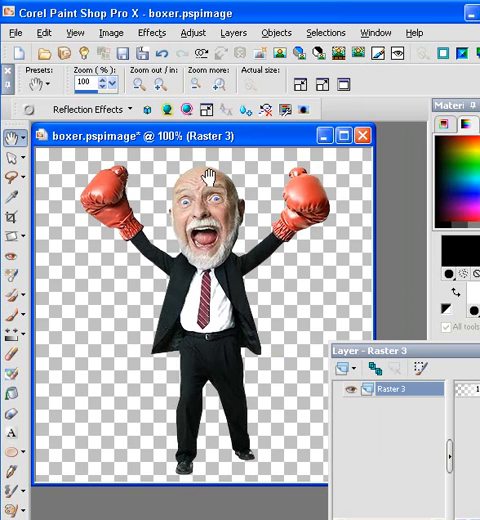
pyautogui.moveTo(390, 270)
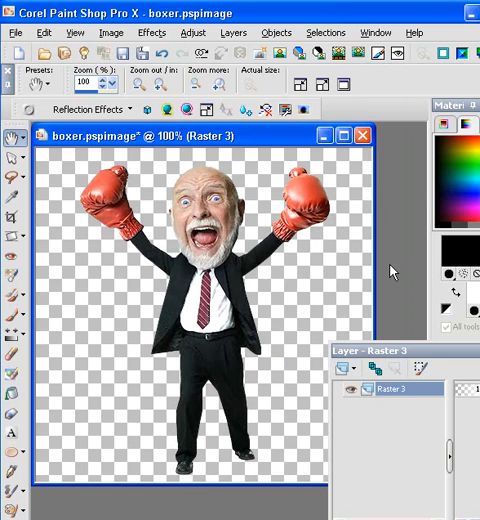
pyautogui.moveTo(265, 150)
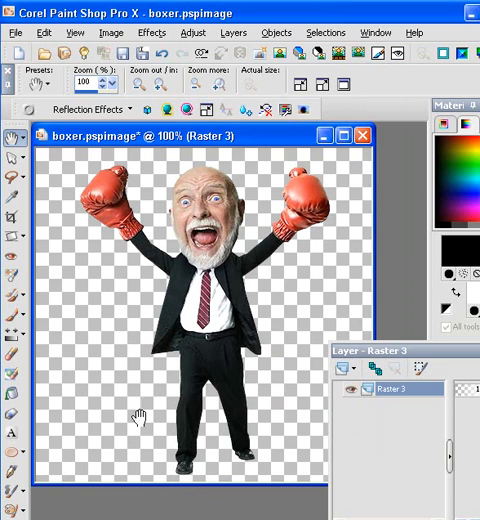
pyautogui.moveTo(38, 163)
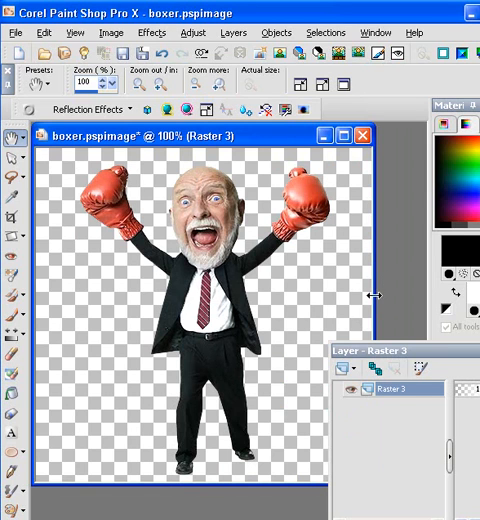
pyautogui.moveTo(390, 200)
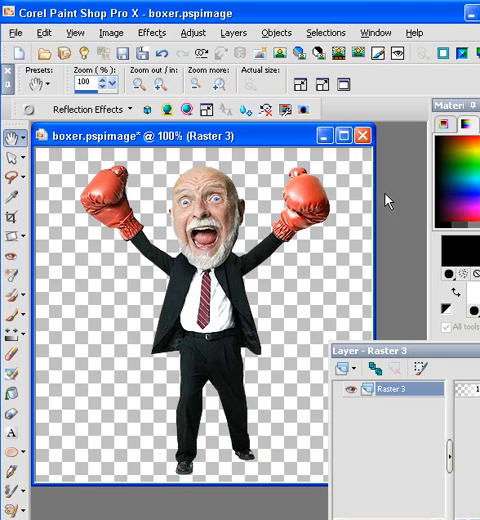
pyautogui.moveTo(385, 270)
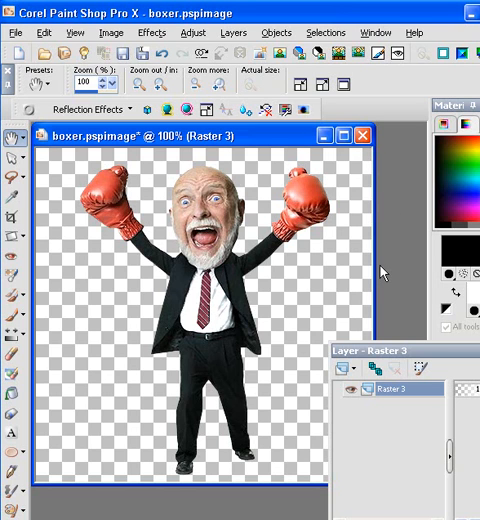
pyautogui.moveTo(258, 276)
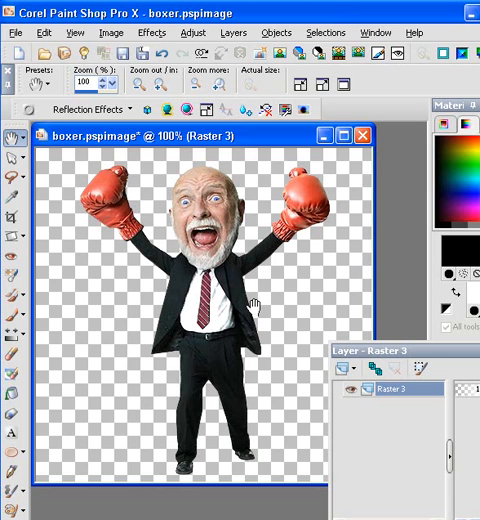
pyautogui.moveTo(283, 303)
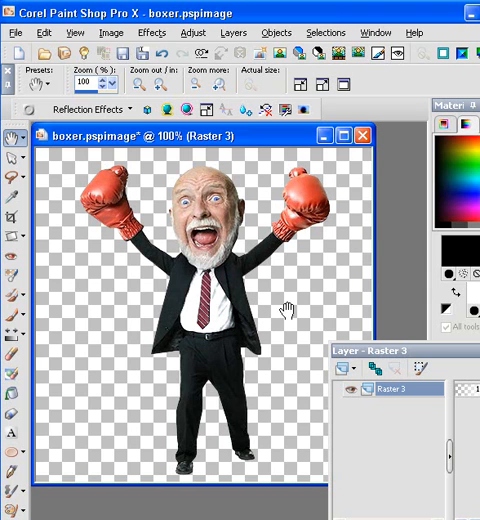
pyautogui.moveTo(194, 349)
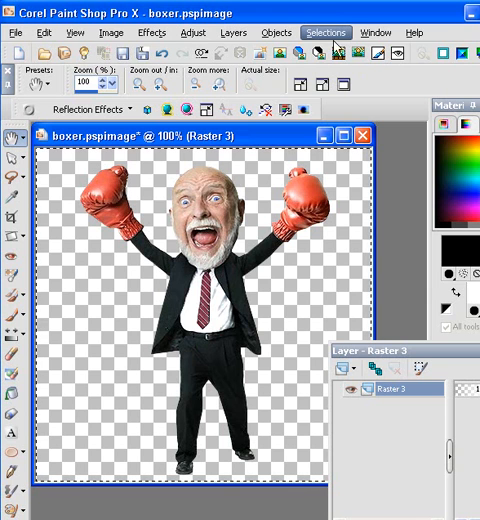
# Step: Deselect everything on the enlarged boxer canvas with Select None
pyautogui.click(324, 33)
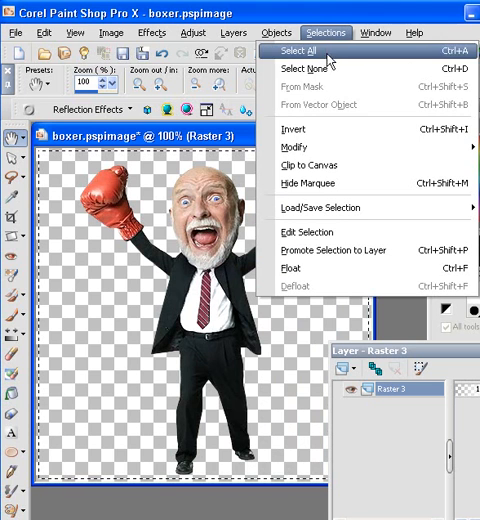
pyautogui.click(300, 64)
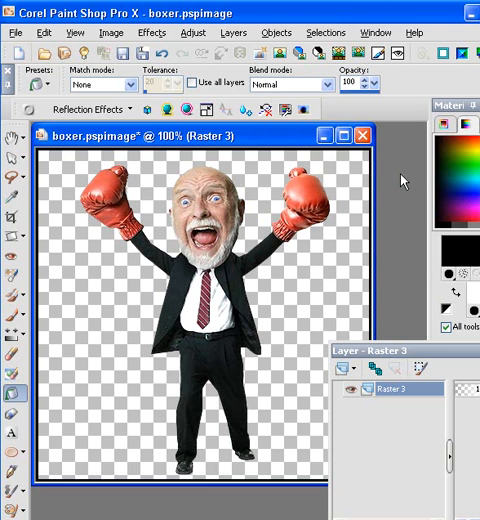
pyautogui.click(318, 33)
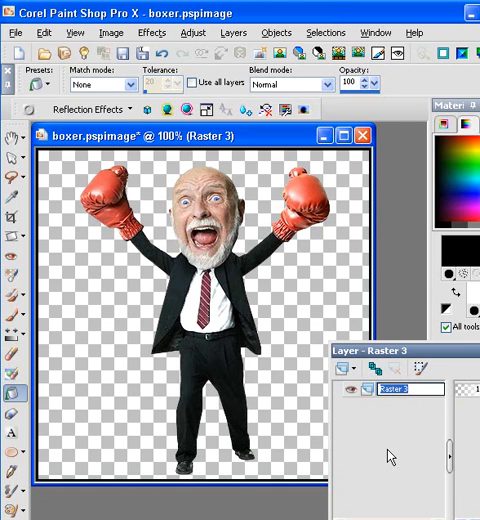
# Step: Type ORIGINAL as the new name for the Raster 3 layer
pyautogui.write('ORIGINAL')
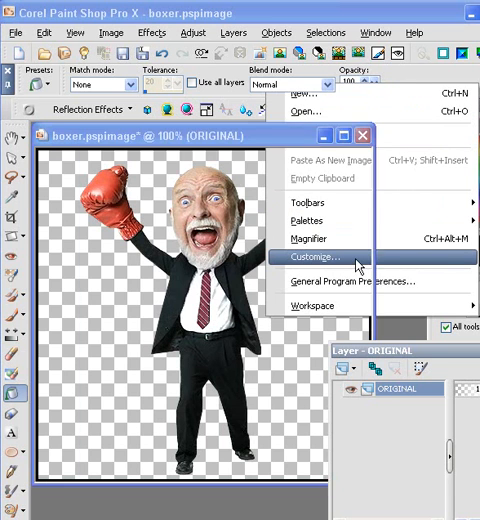
# Step: Duplicate the ORIGINAL layer to create Copy of ORIGINAL above it
pyautogui.click(321, 258)
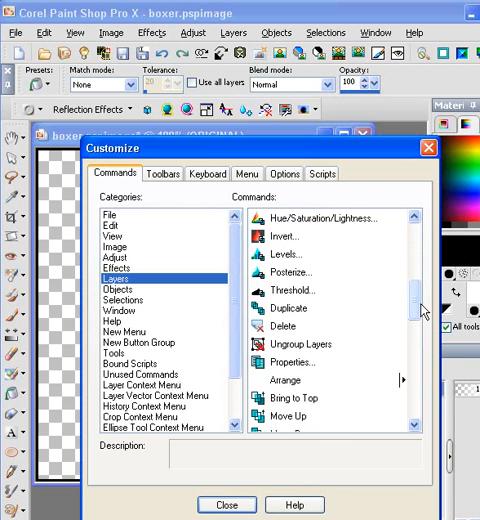
pyautogui.click(290, 308)
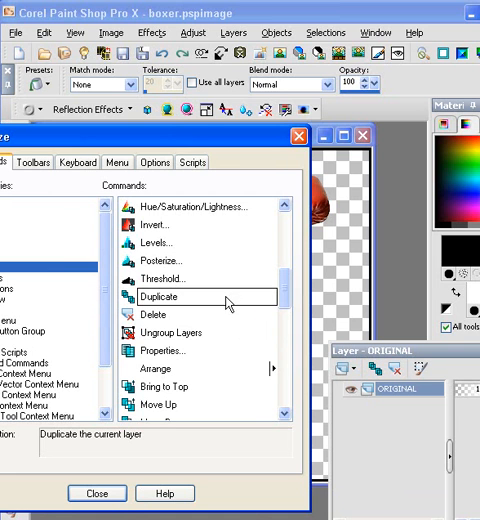
pyautogui.click(96, 493)
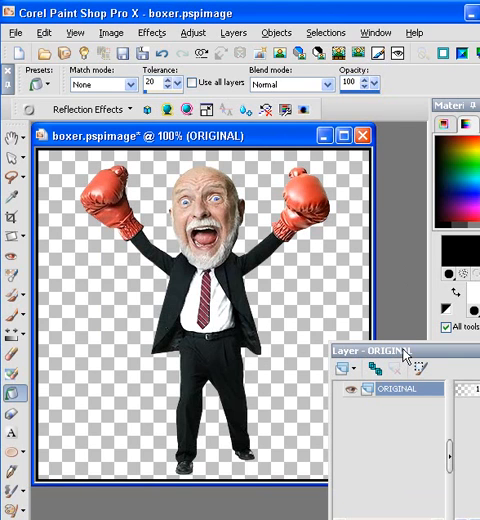
pyautogui.click(378, 370)
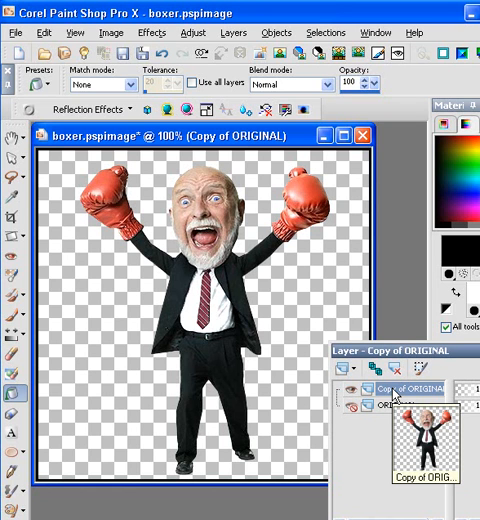
# Step: Make the Copy of ORIGINAL layer the active layer for warping
pyautogui.click(390, 408)
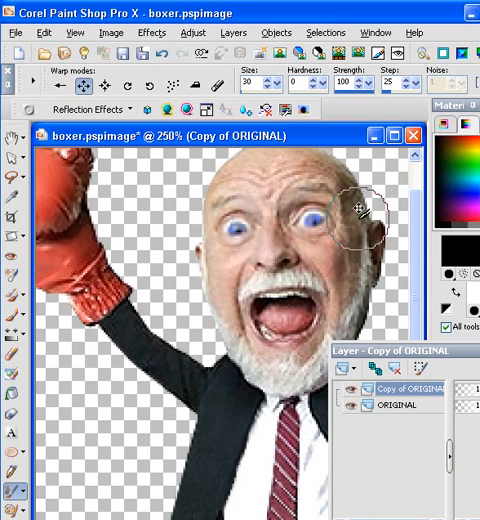
pyautogui.moveTo(385, 270)
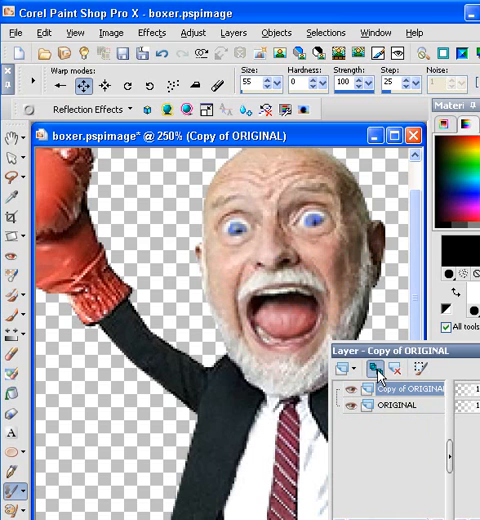
pyautogui.click(370, 369)
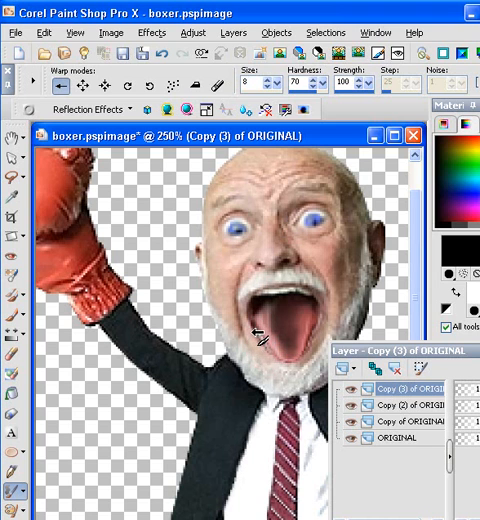
pyautogui.moveTo(258, 350)
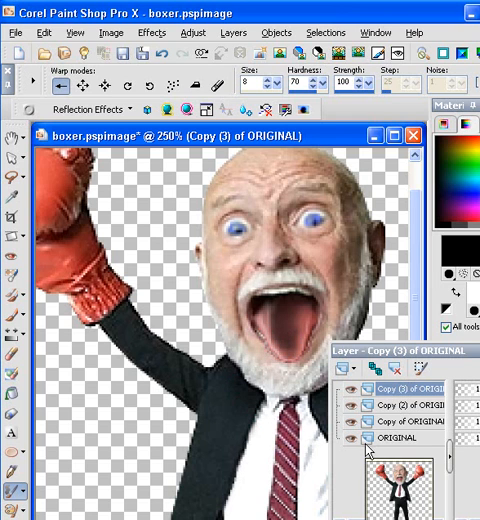
pyautogui.moveTo(237, 140)
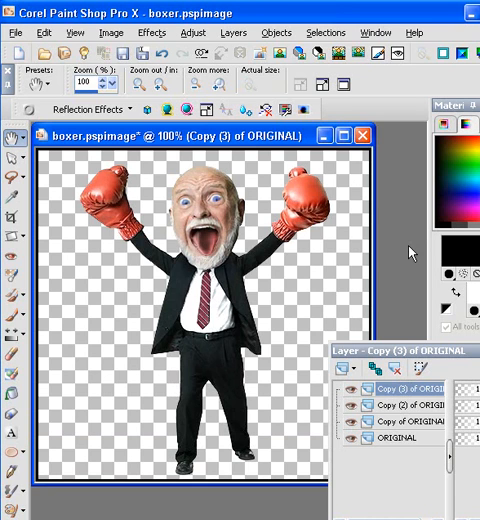
pyautogui.moveTo(412, 254)
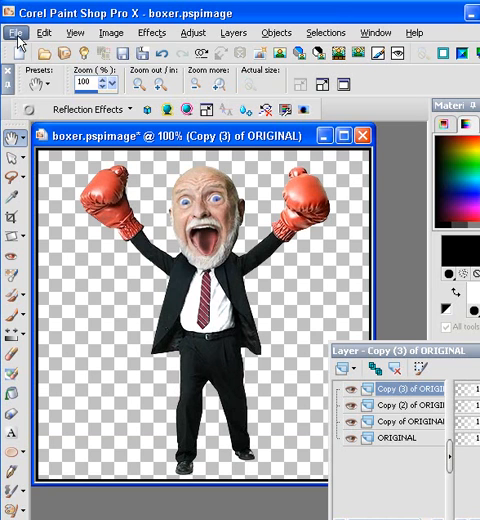
# Step: Save over boxer.pspimage with PSP 5 compatible options, confirming the replacement
pyautogui.click(16, 33)
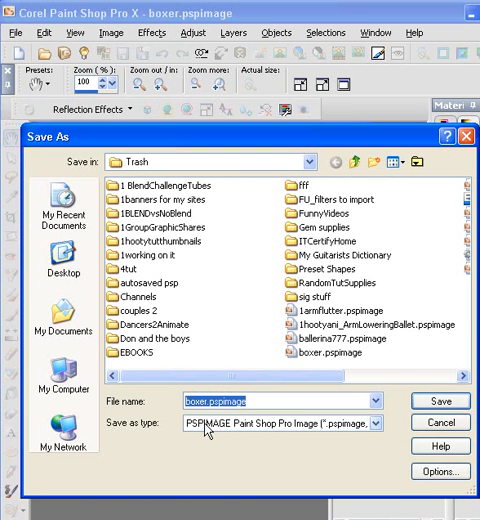
pyautogui.click(374, 424)
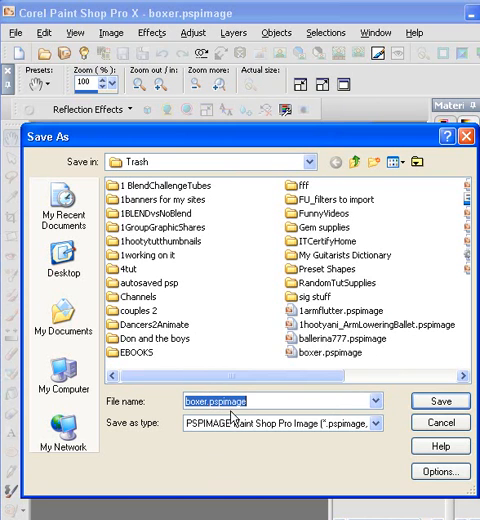
pyautogui.click(438, 471)
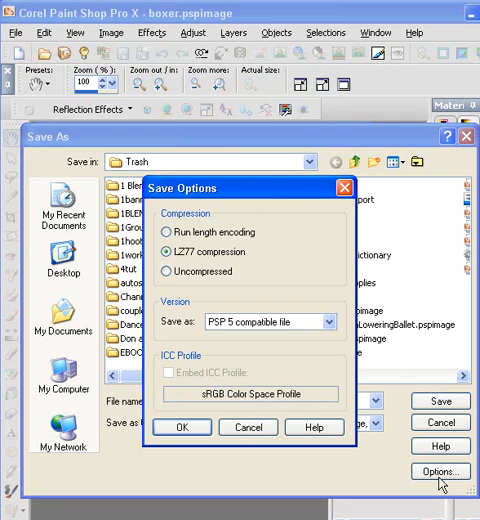
pyautogui.moveTo(294, 340)
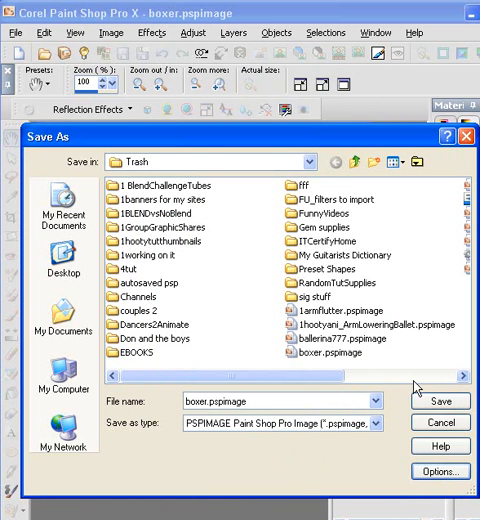
pyautogui.click(436, 402)
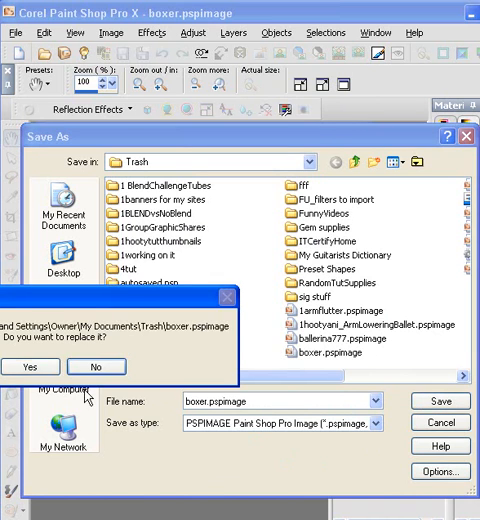
pyautogui.click(39, 367)
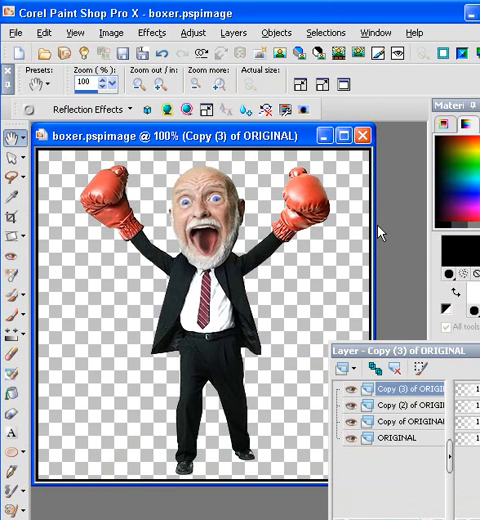
pyautogui.moveTo(385, 230)
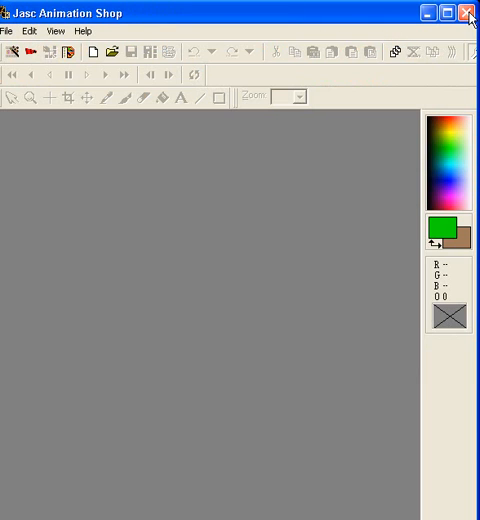
# Step: Open boxer.pspimage from the Trash folder in Animation Shop
pyautogui.click(7, 31)
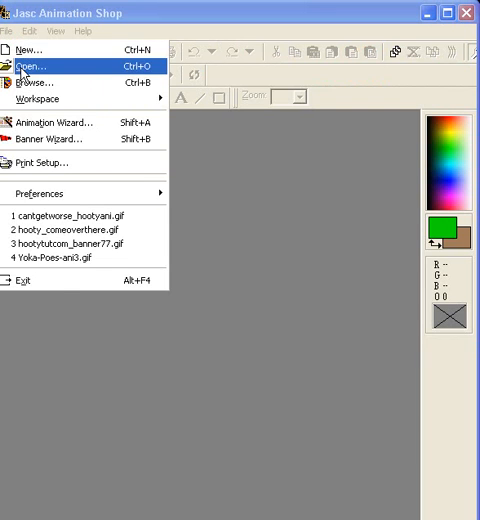
pyautogui.click(35, 67)
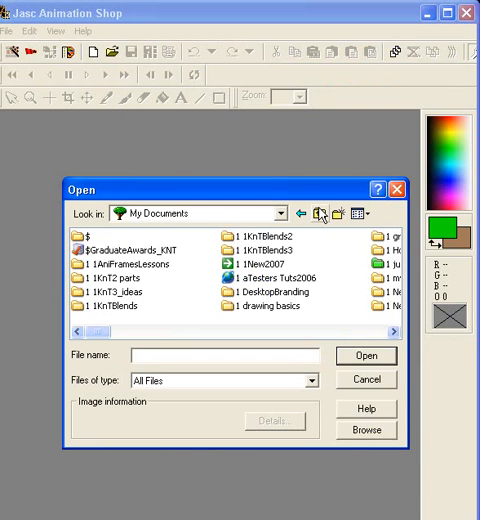
pyautogui.click(273, 291)
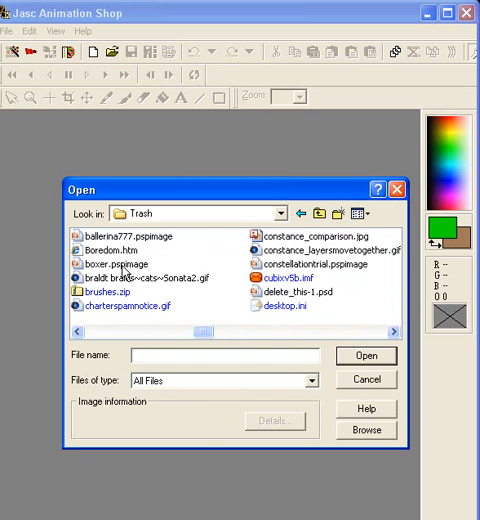
pyautogui.click(366, 355)
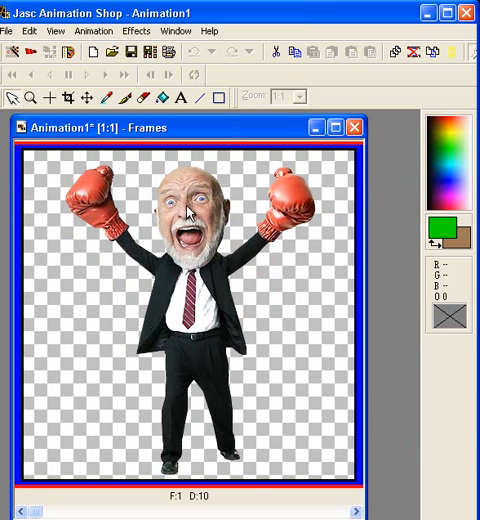
pyautogui.moveTo(167, 305)
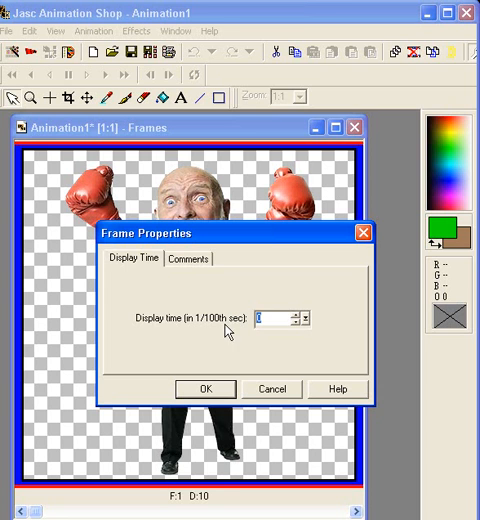
# Step: Set the frame display time to 30 and preview the boxer animation
pyautogui.write('30')
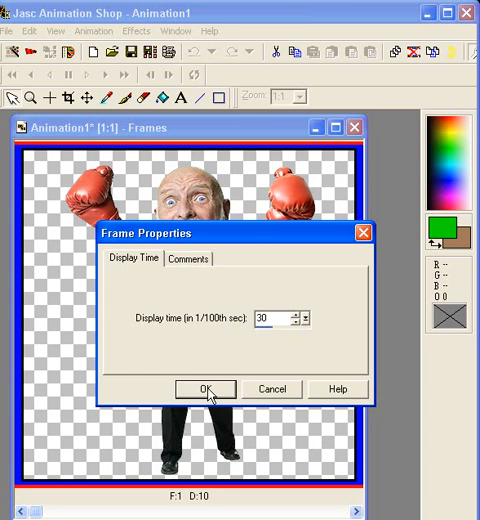
pyautogui.click(205, 388)
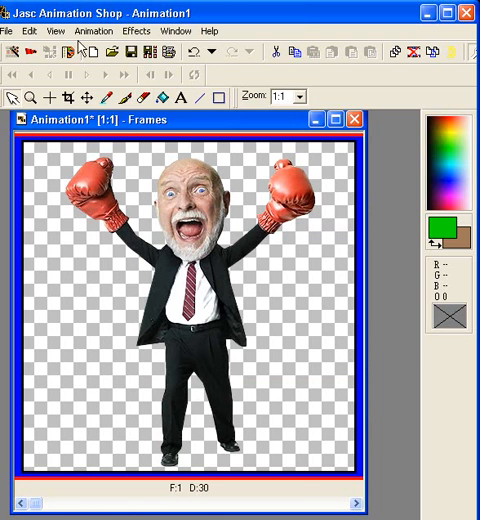
pyautogui.click(114, 73)
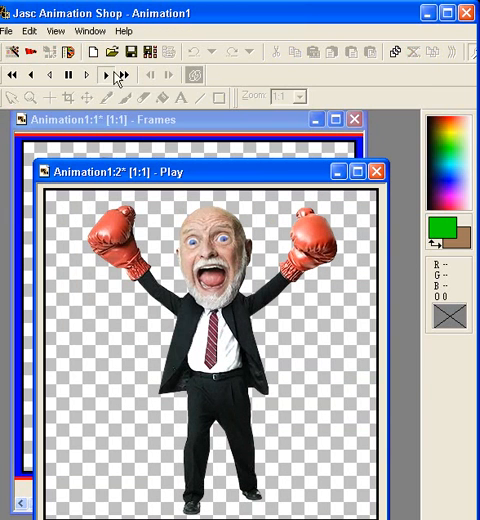